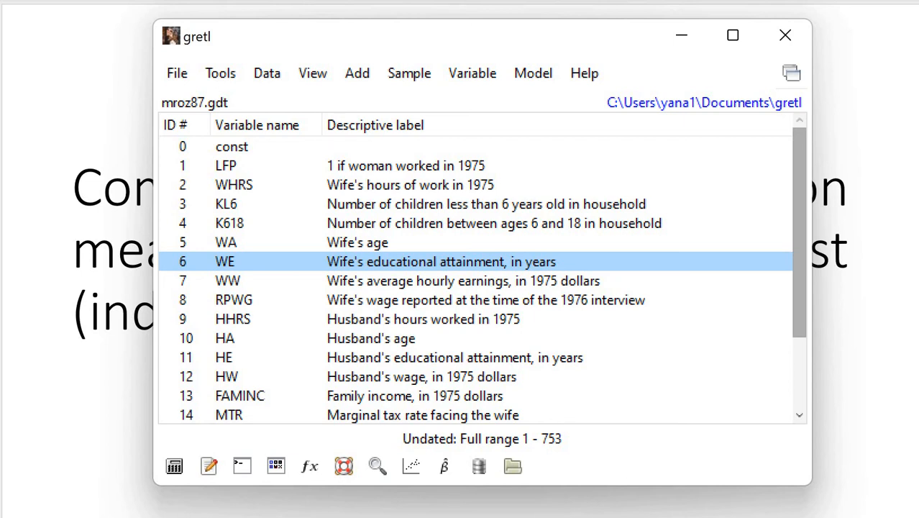
pyautogui.moveTo(248, 276)
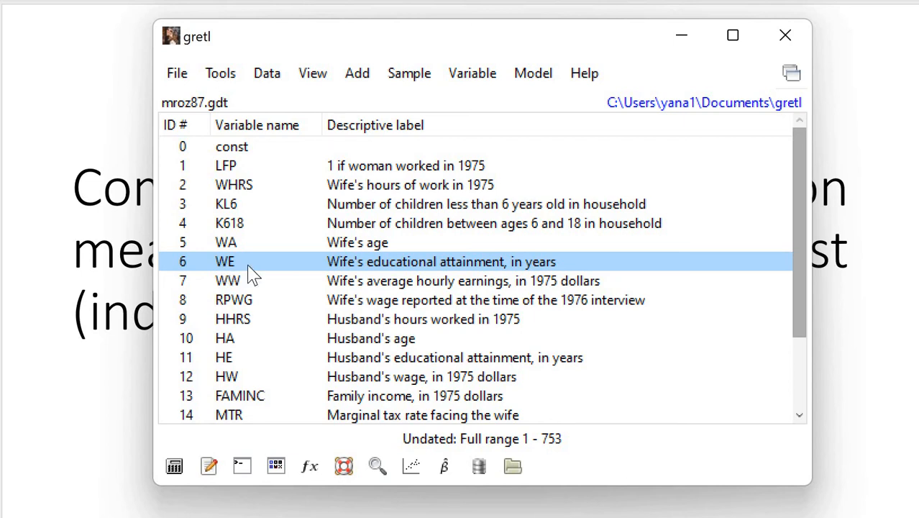
pyautogui.moveTo(424, 277)
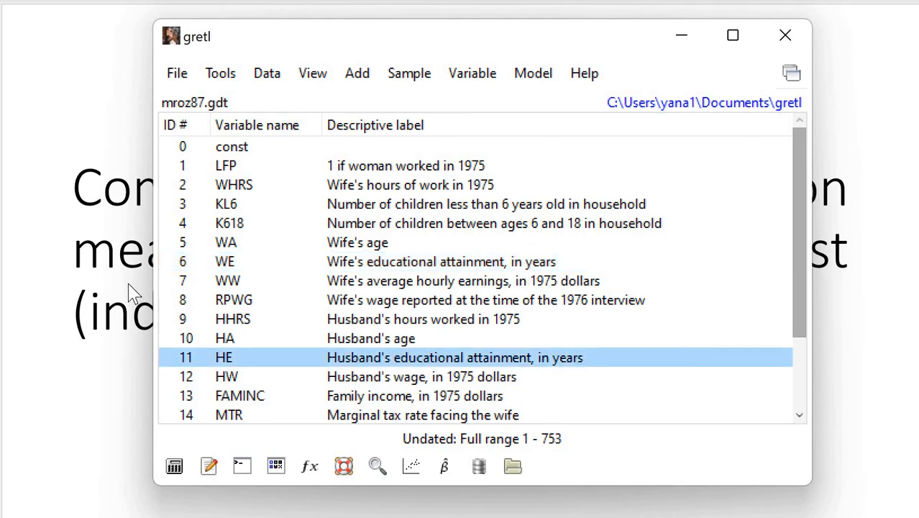
pyautogui.moveTo(64, 297)
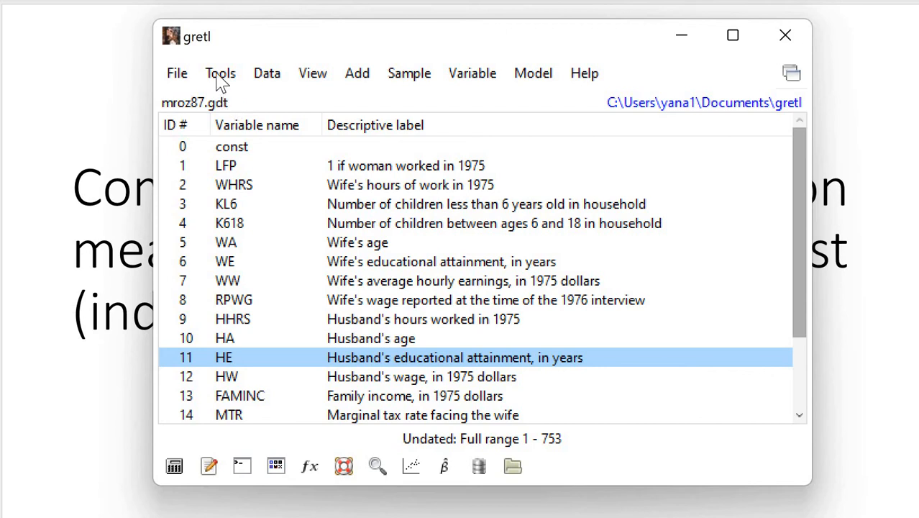
# Open the test statistic calculator's 2 means tab and pick WE as sample 1 from the dataset
pyautogui.click(220, 73)
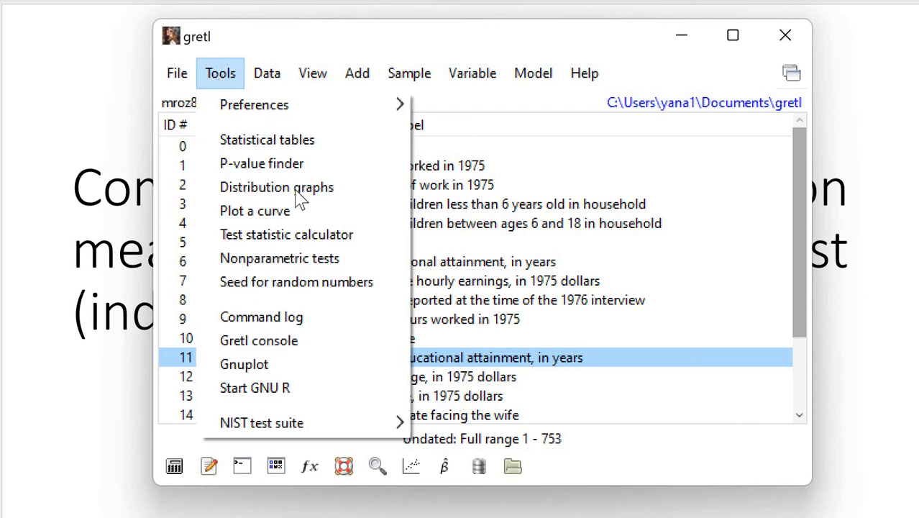
pyautogui.click(280, 235)
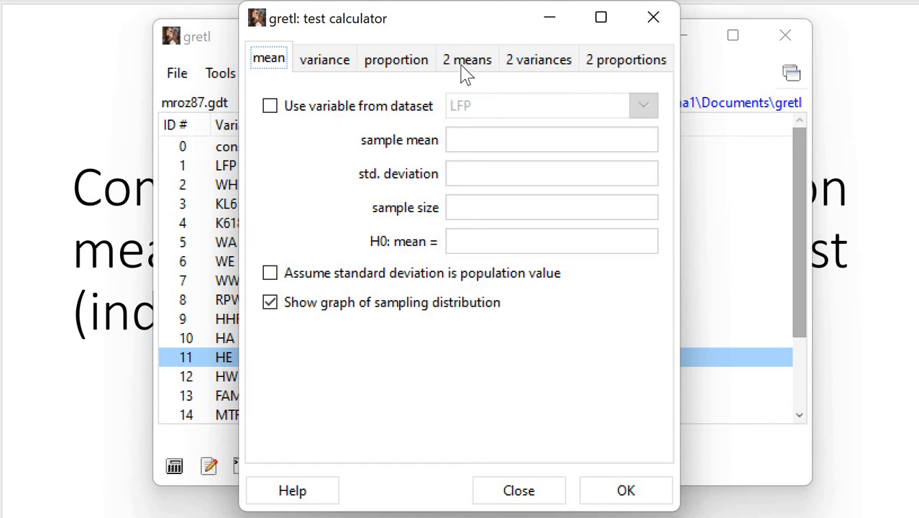
pyautogui.click(466, 59)
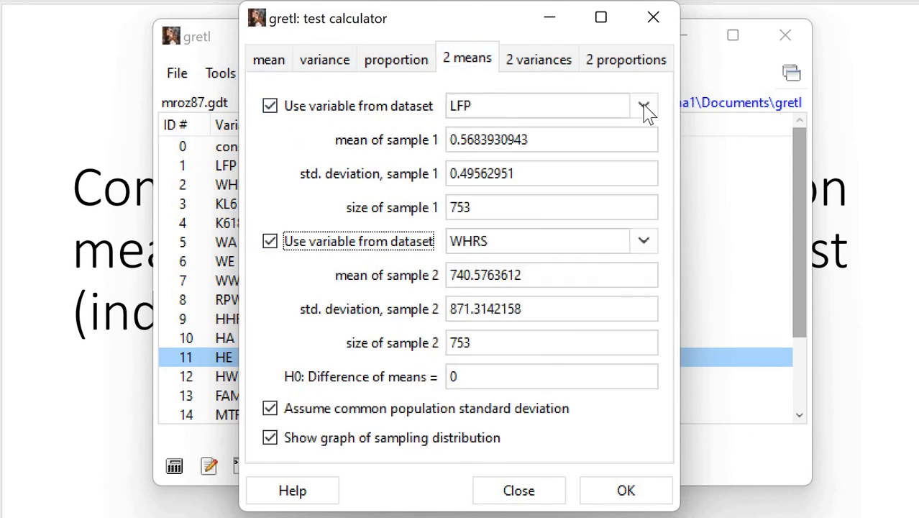
pyautogui.click(644, 105)
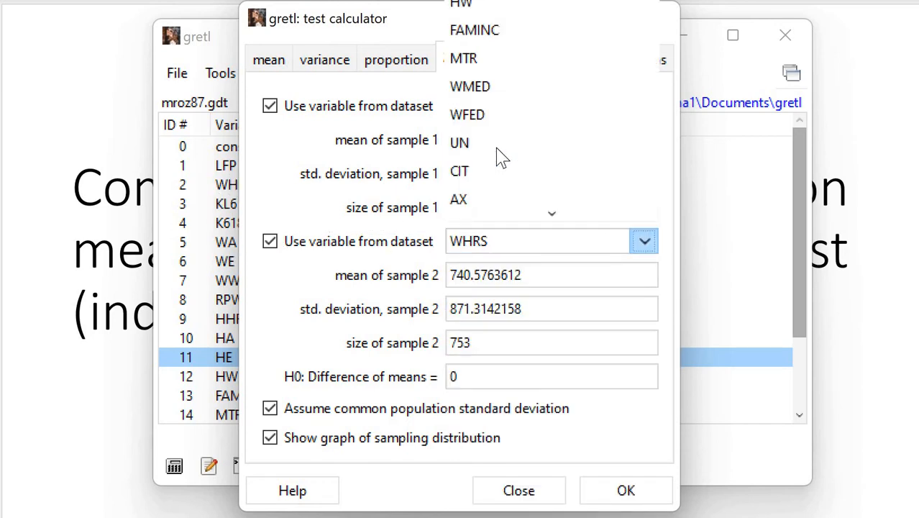
pyautogui.scroll(-3)
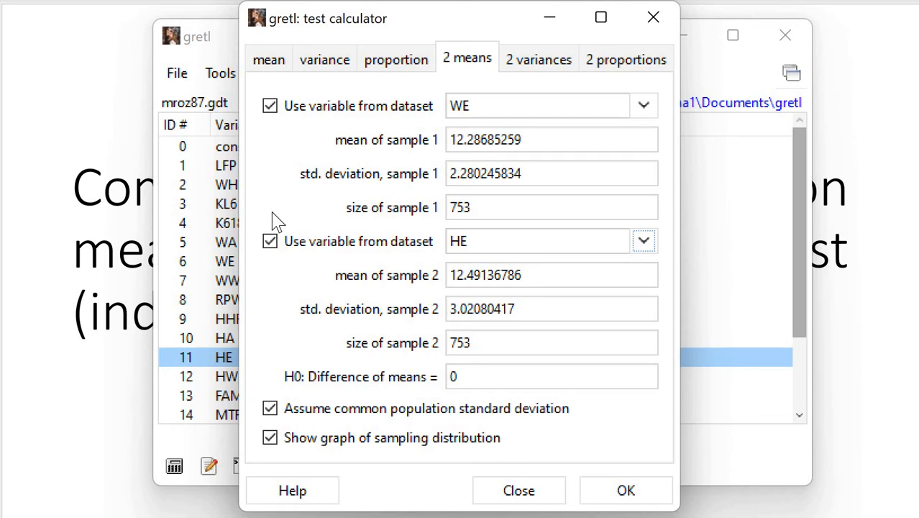
pyautogui.moveTo(431, 115)
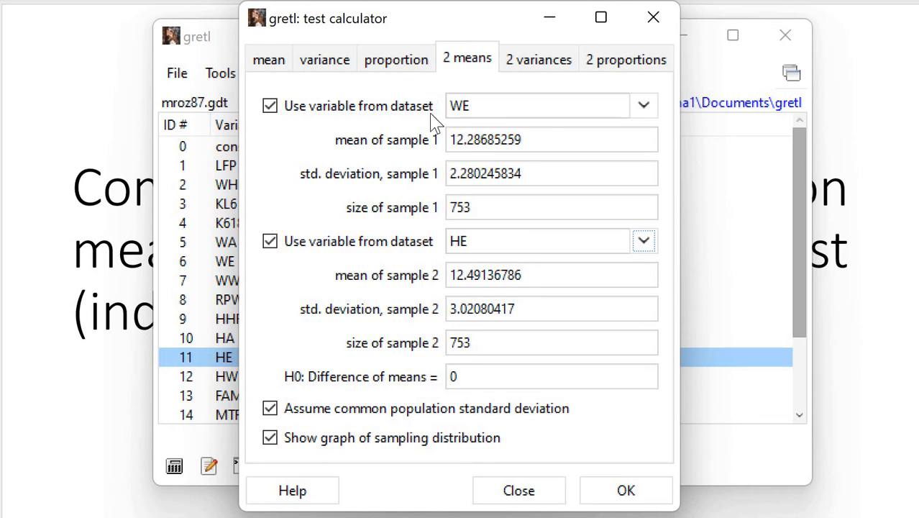
pyautogui.moveTo(471, 227)
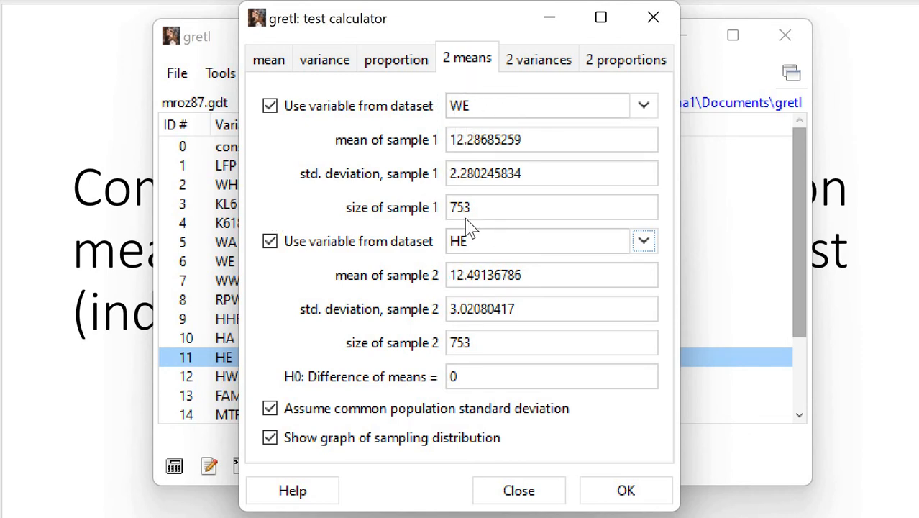
pyautogui.moveTo(593, 478)
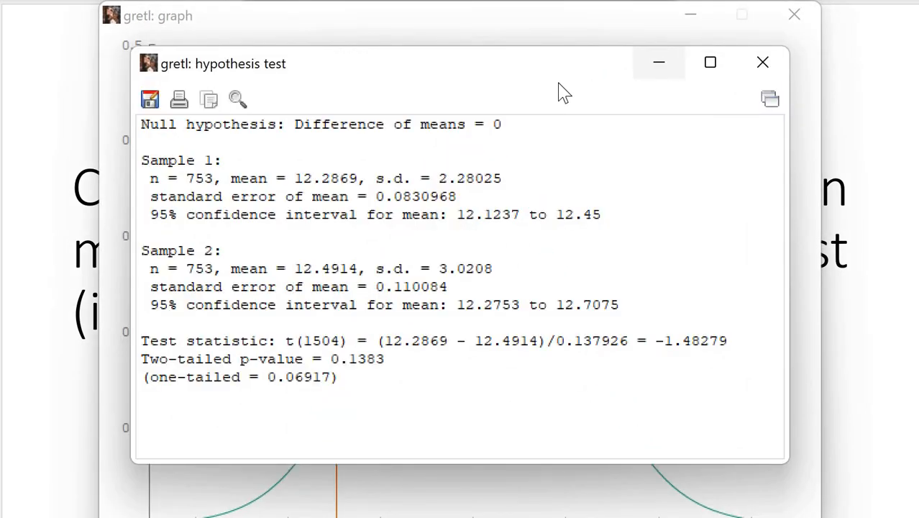
# Raise the t(1504) graph window above the hypothesis test output
pyautogui.click(762, 62)
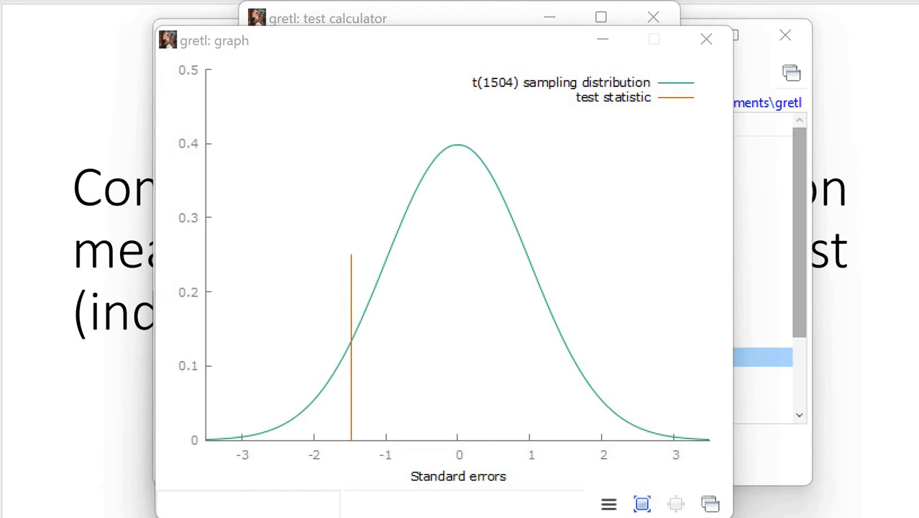
pyautogui.moveTo(353, 272)
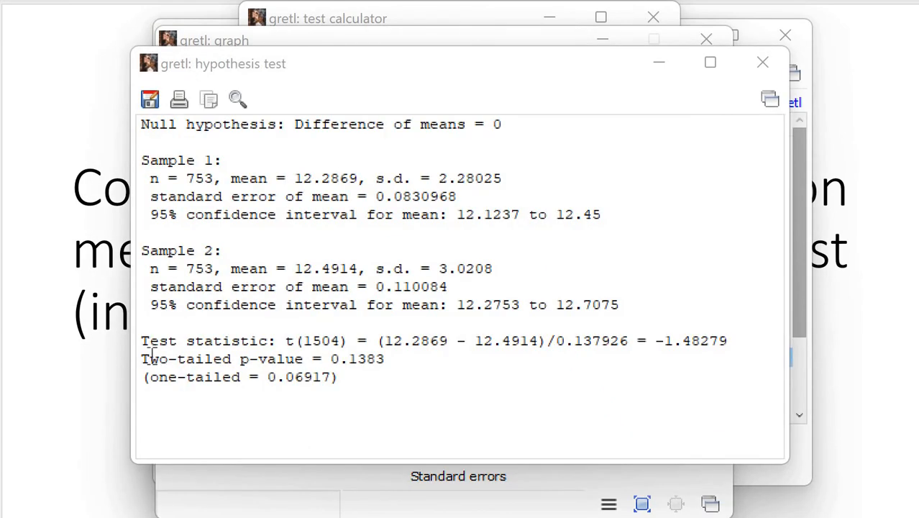
pyautogui.moveTo(325, 358)
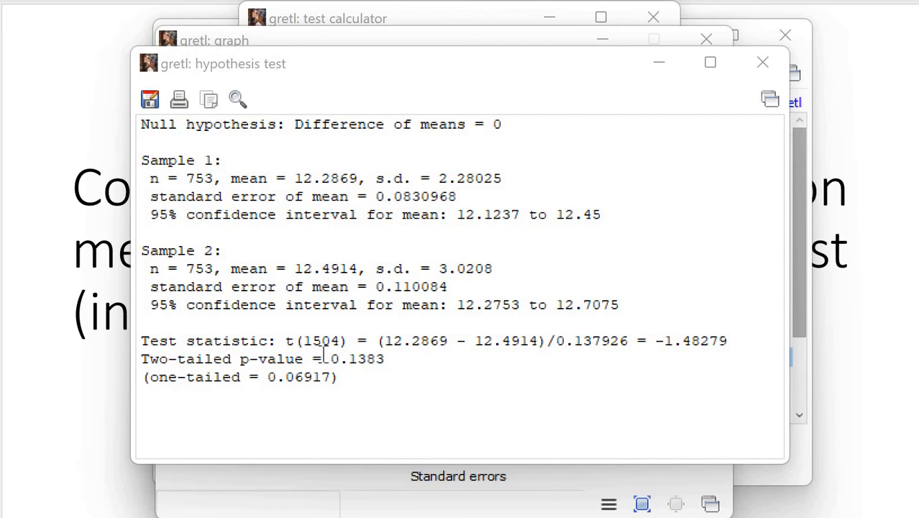
pyautogui.moveTo(379, 359)
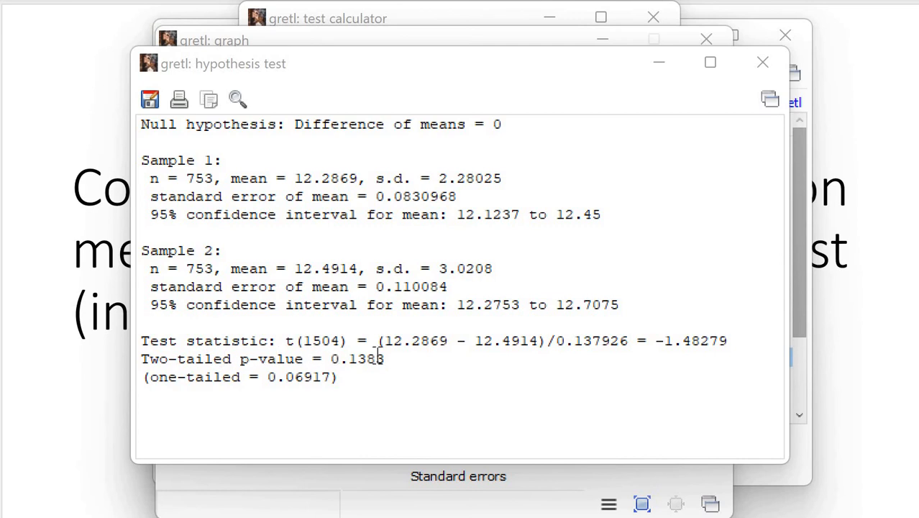
pyautogui.moveTo(411, 361)
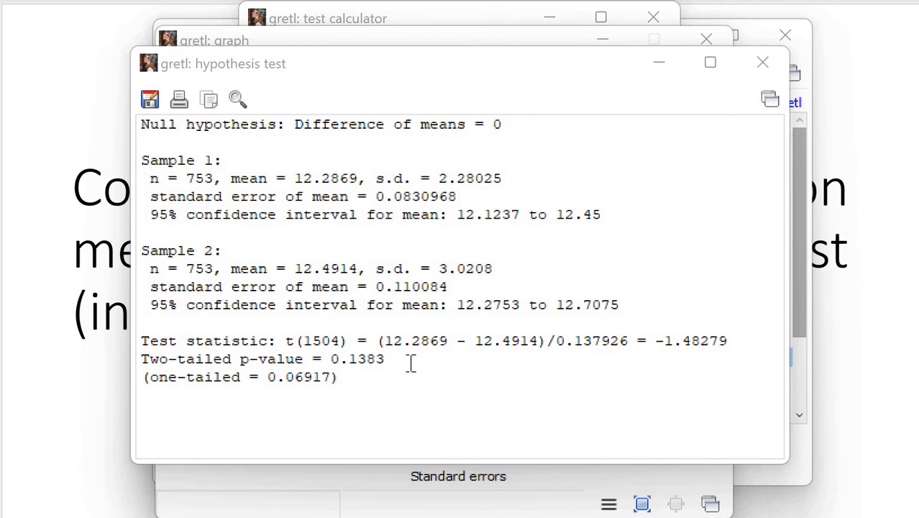
pyautogui.moveTo(300, 396)
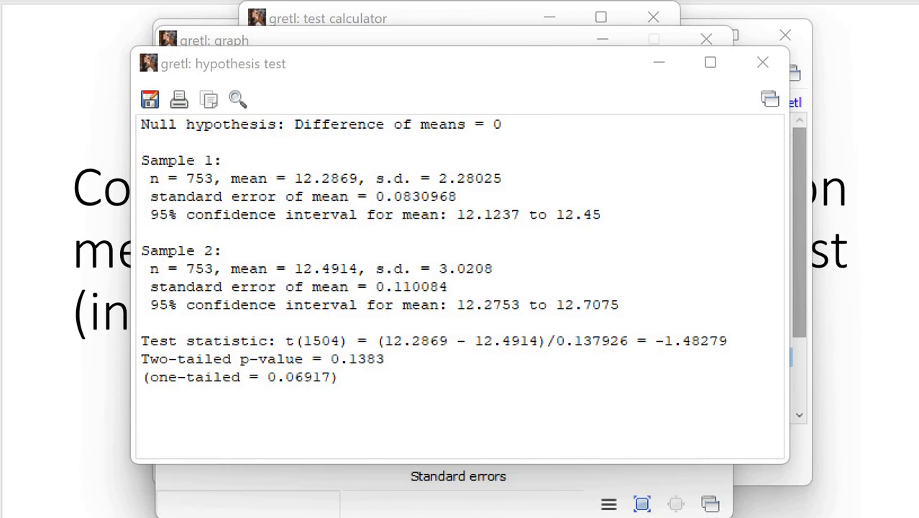
pyautogui.moveTo(912, 145)
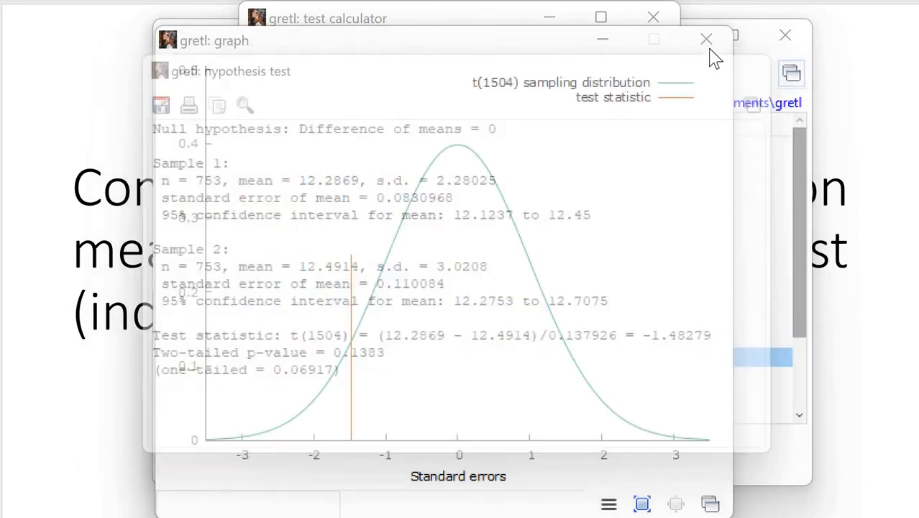
# Close the first graph and make HE sample 1 in the 2 means calculator
pyautogui.click(704, 36)
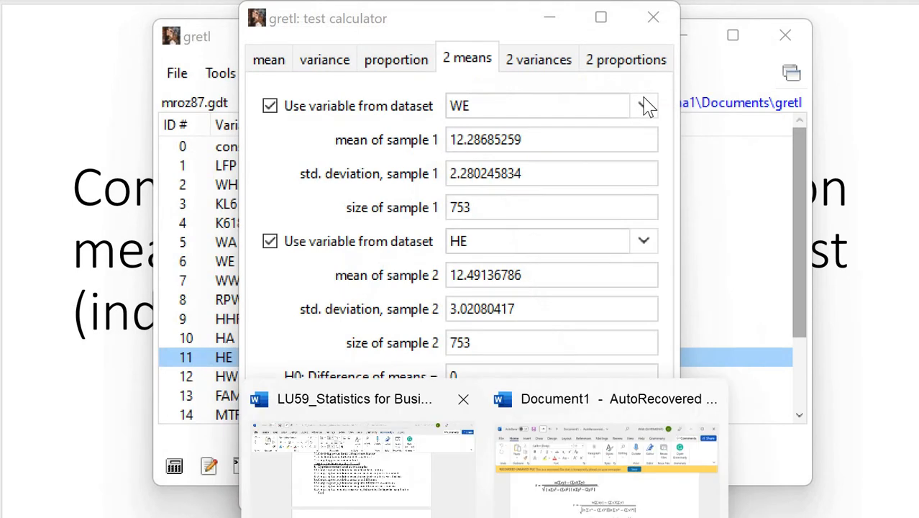
pyautogui.click(644, 106)
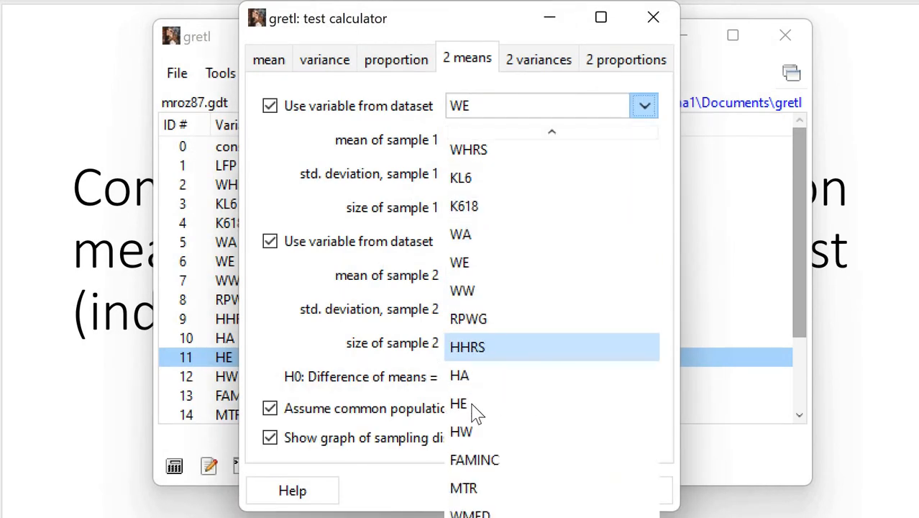
pyautogui.click(457, 404)
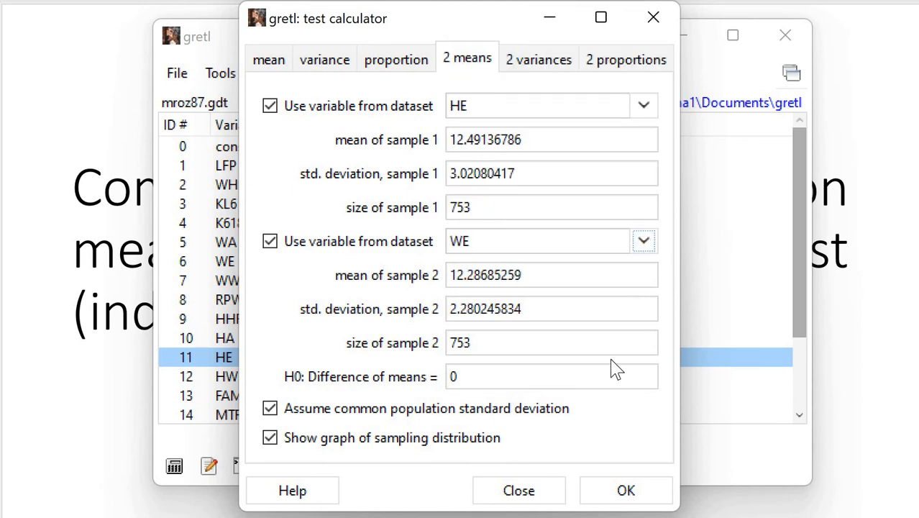
pyautogui.moveTo(627, 504)
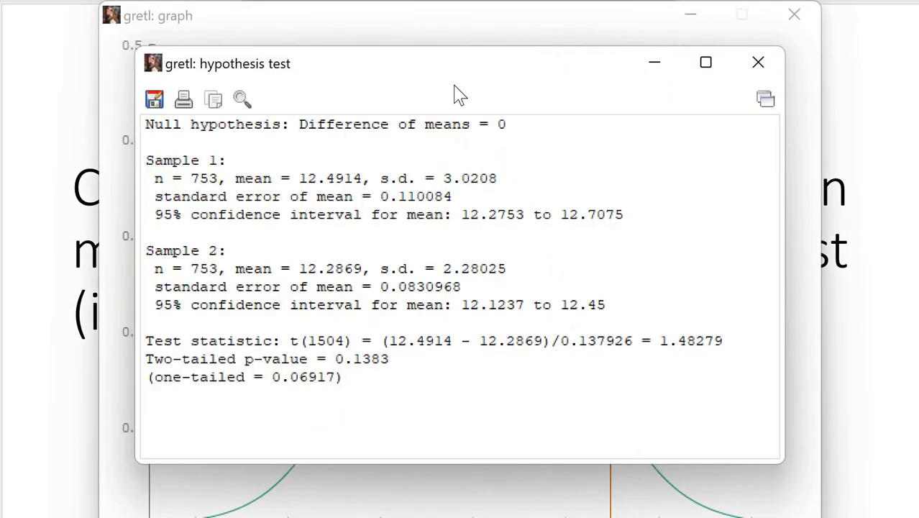
# Minimize the reversed test's results to show its t(1504) graph near +1.48
pyautogui.click(758, 61)
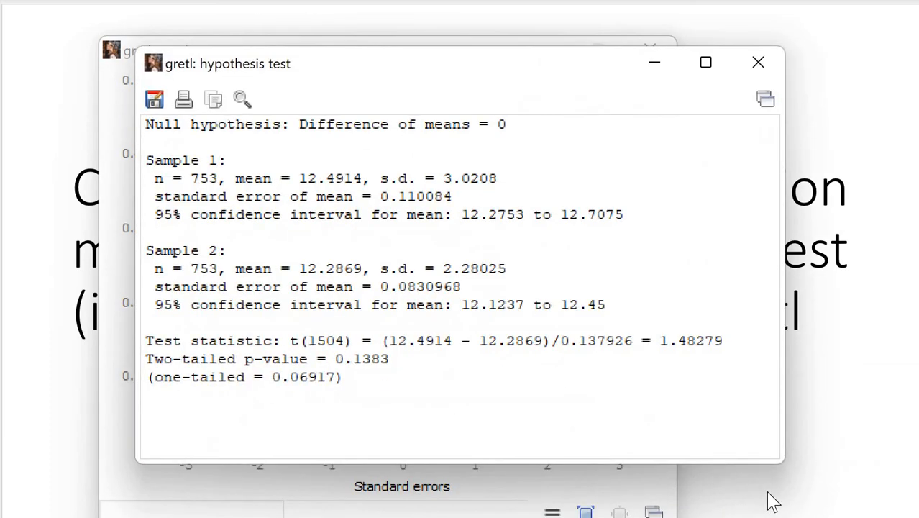
pyautogui.moveTo(448, 416)
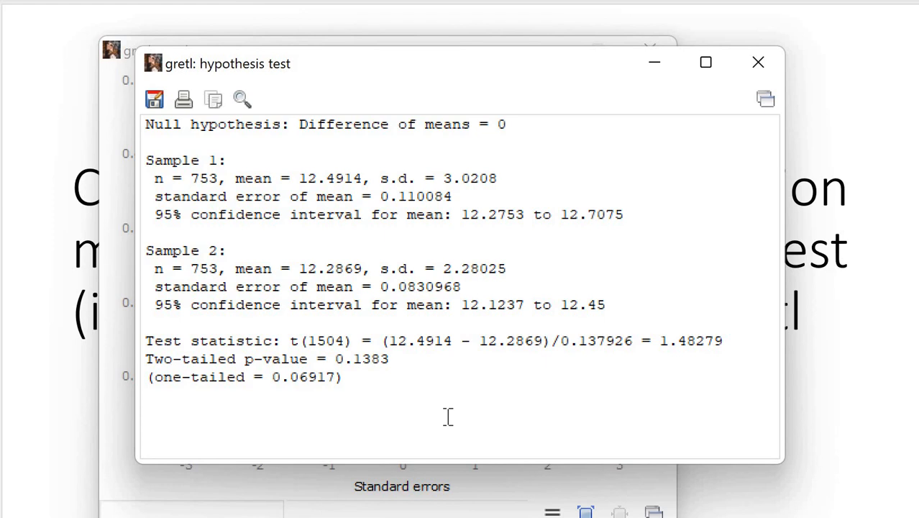
pyautogui.moveTo(665, 86)
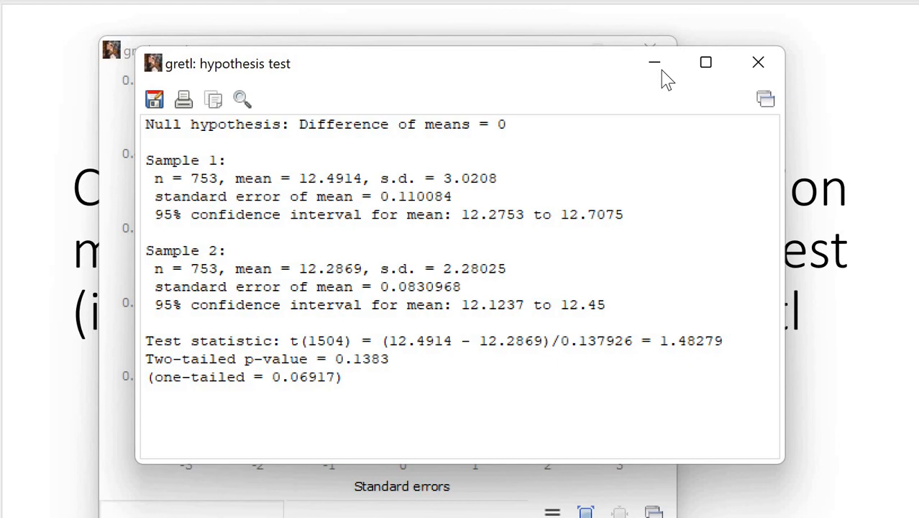
pyautogui.click(757, 61)
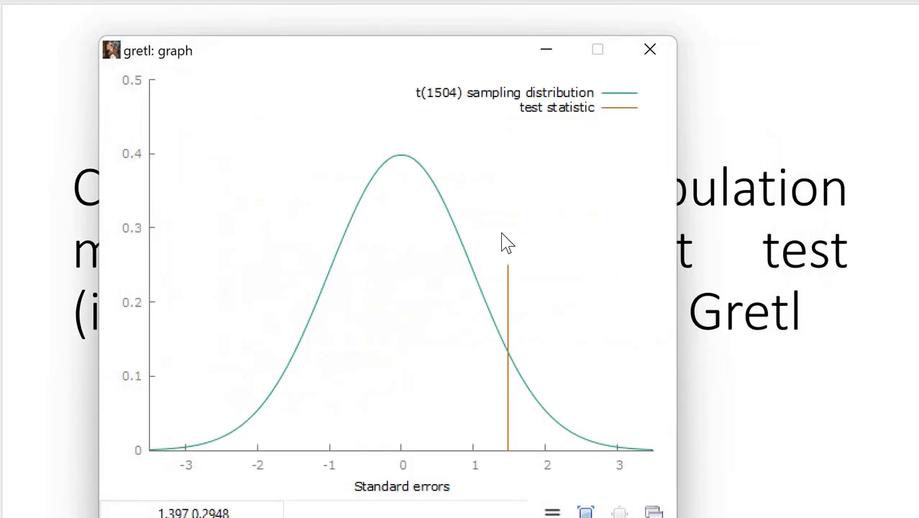